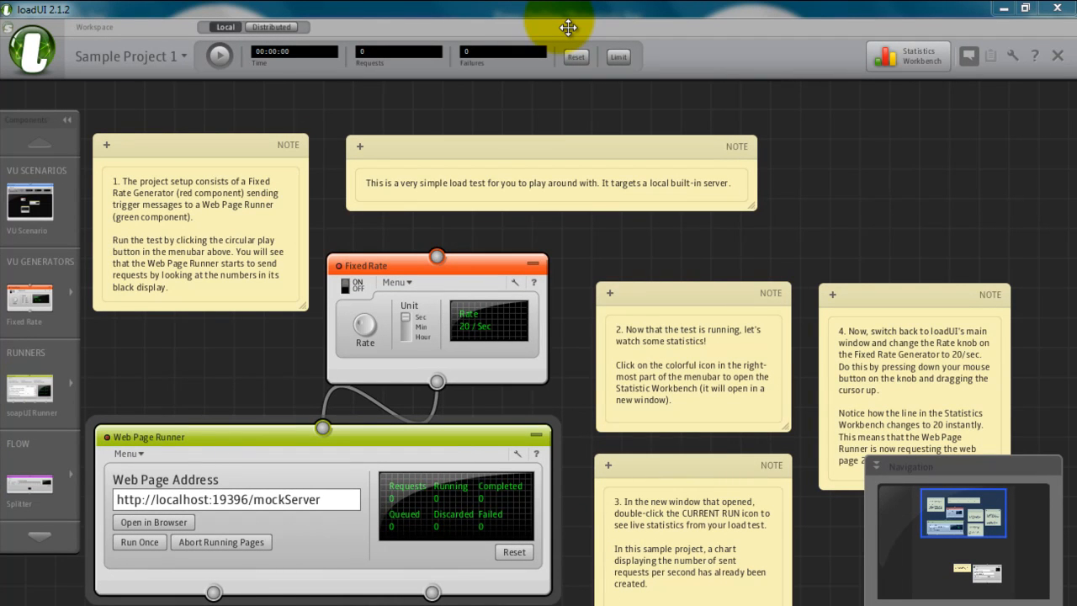
mouse_move(353, 28)
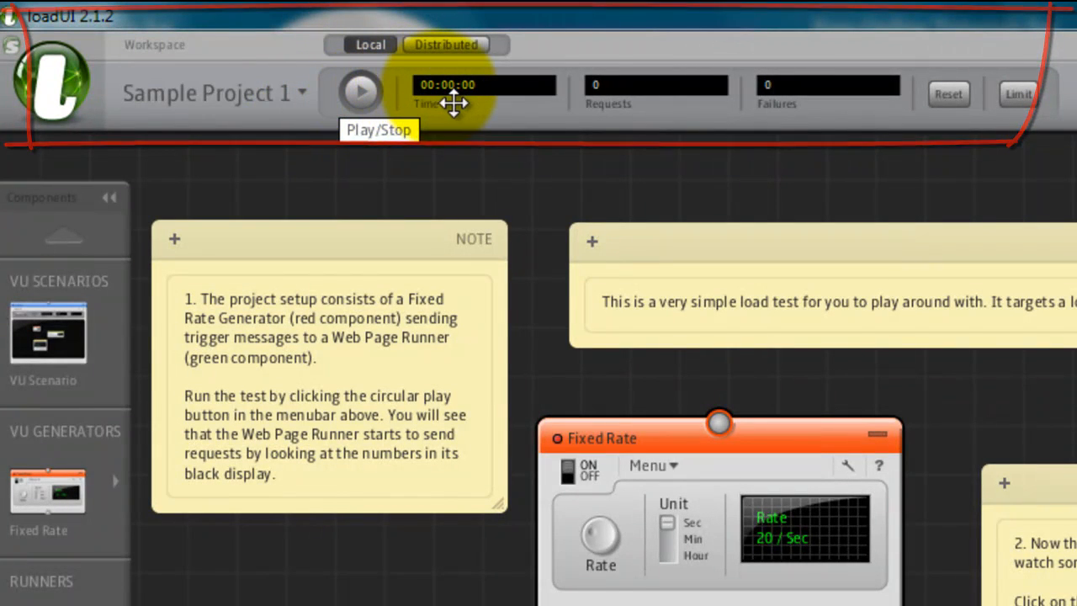
mouse_move(633, 93)
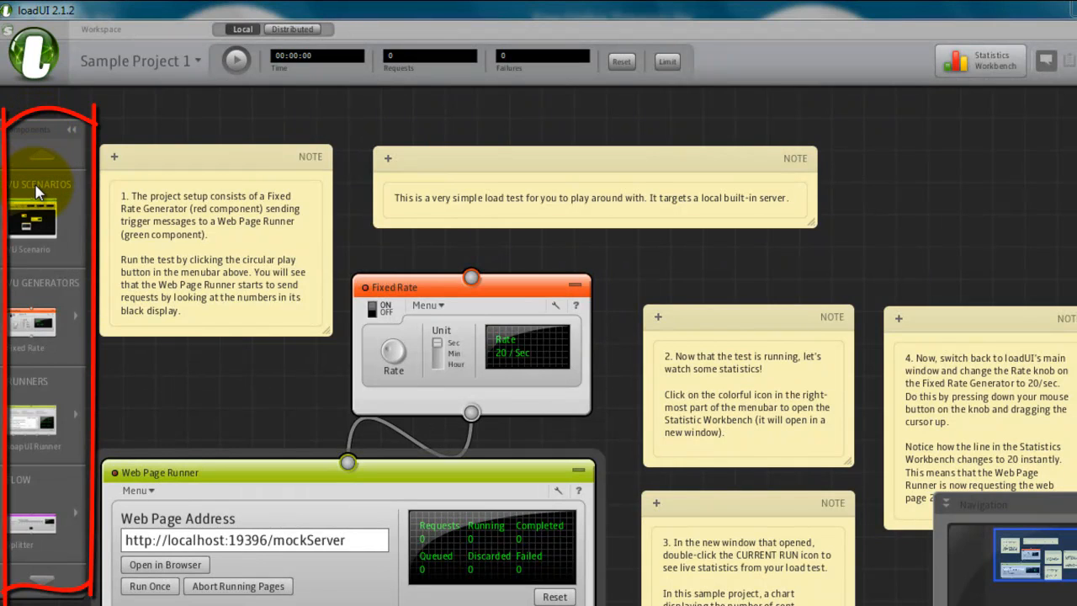
mouse_move(25, 395)
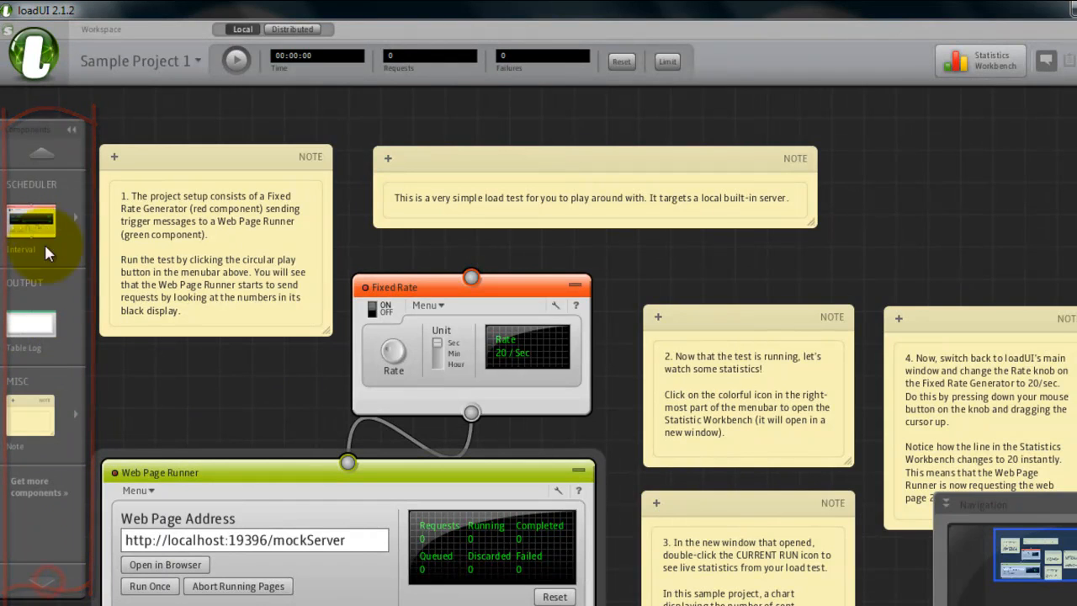
mouse_move(31, 401)
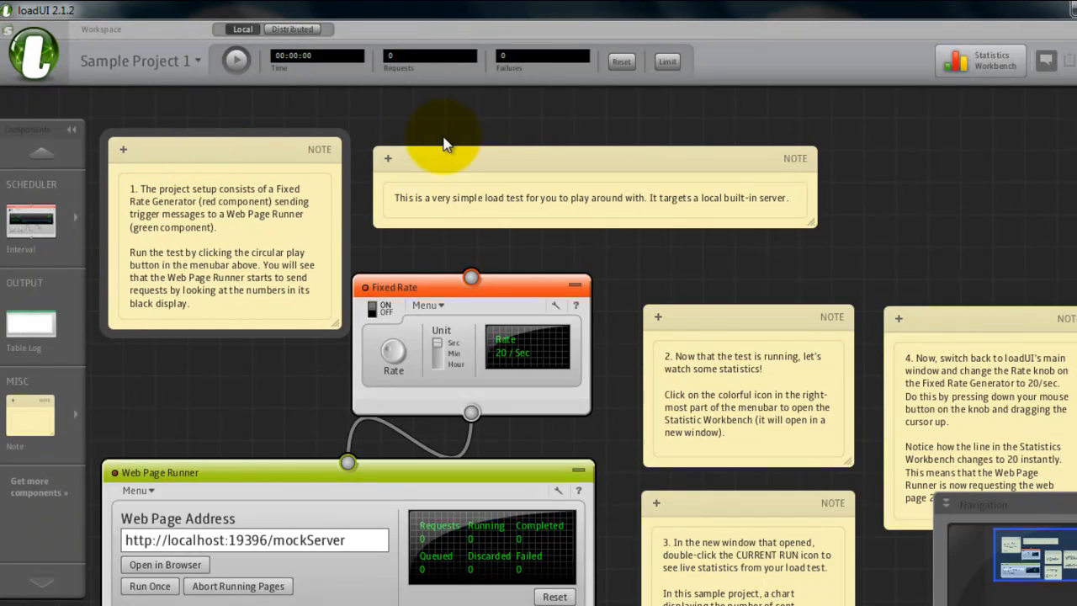
mouse_move(256, 151)
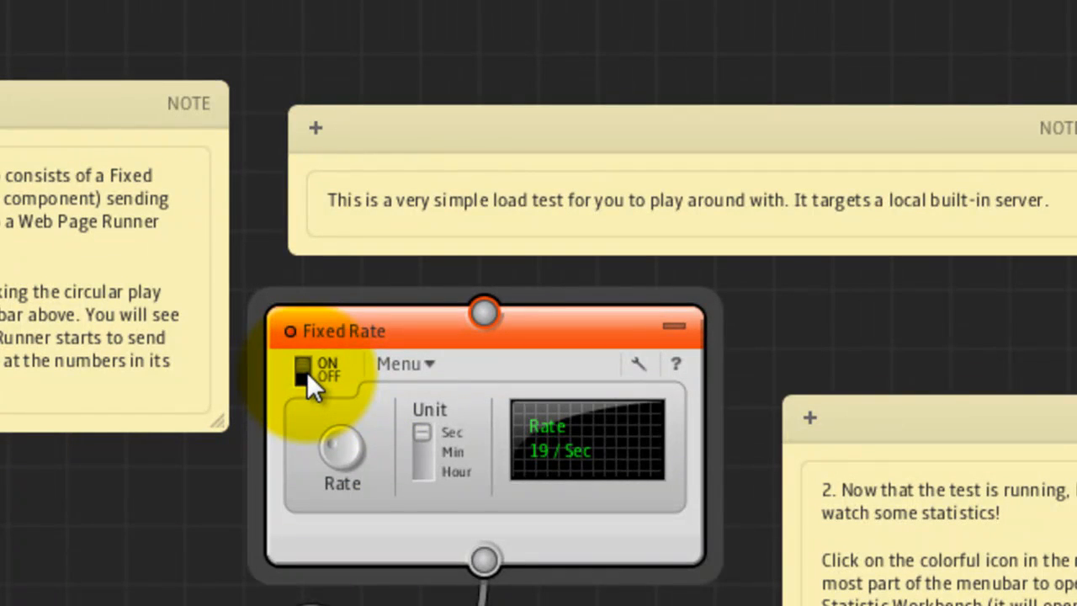
Toggle the Fixed Rate generator off and back on, then minimise the component.
click(303, 370)
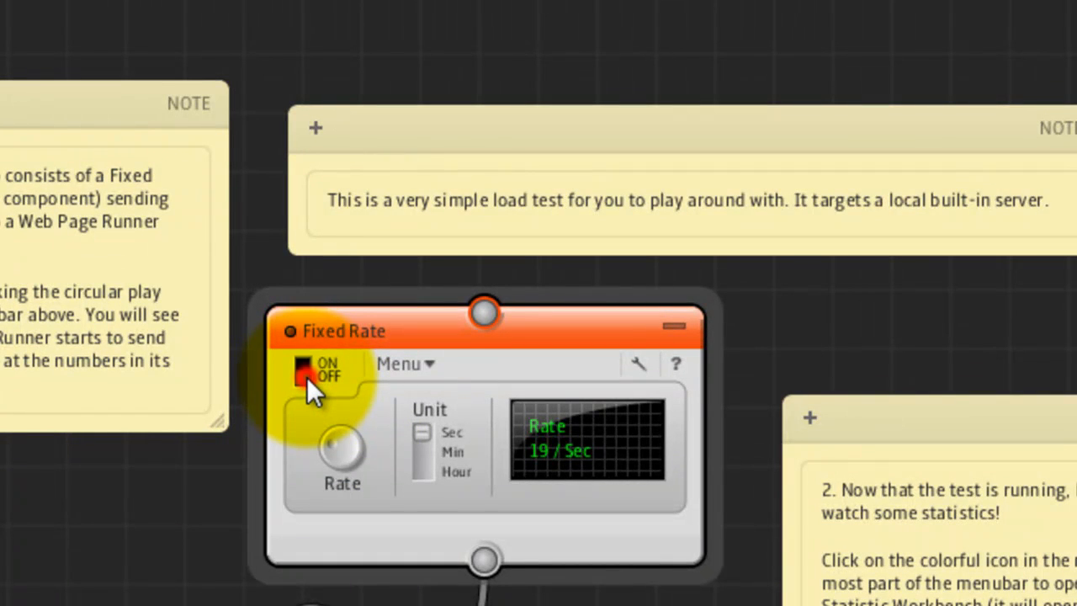
click(306, 370)
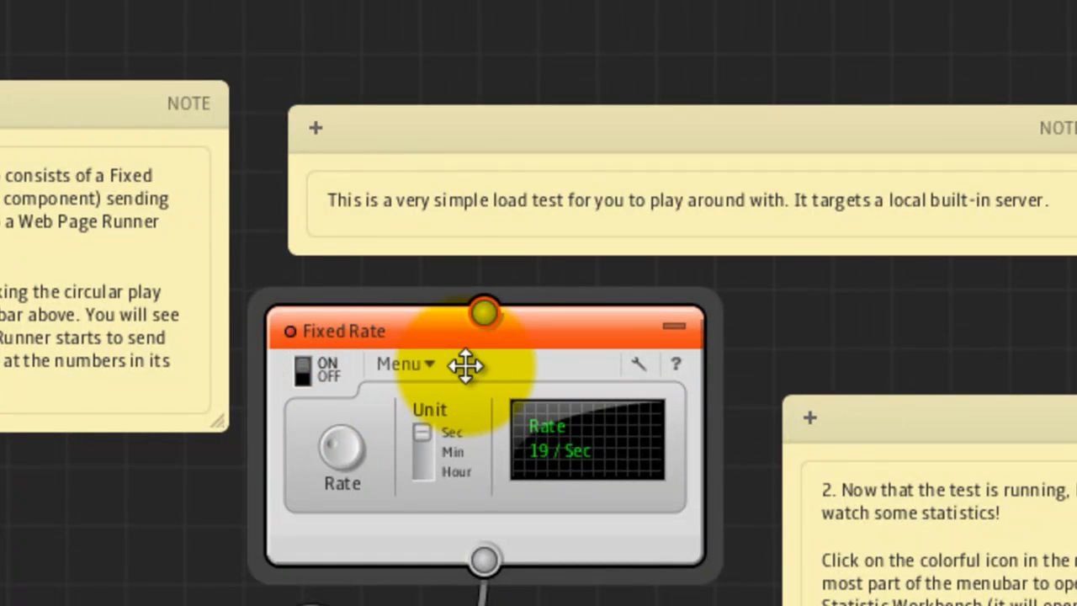
mouse_move(543, 330)
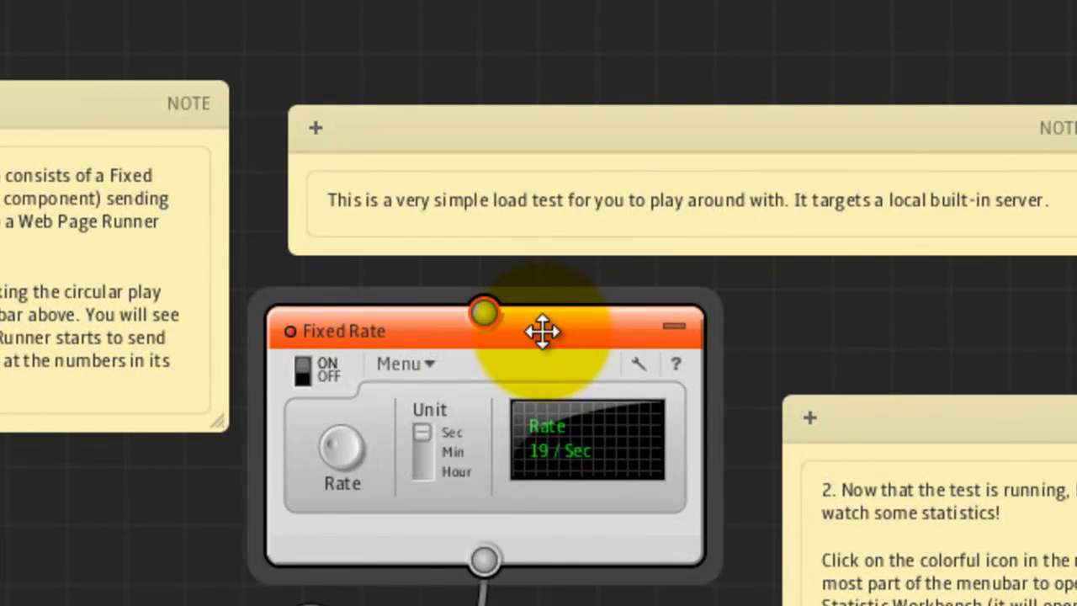
right_click(543, 330)
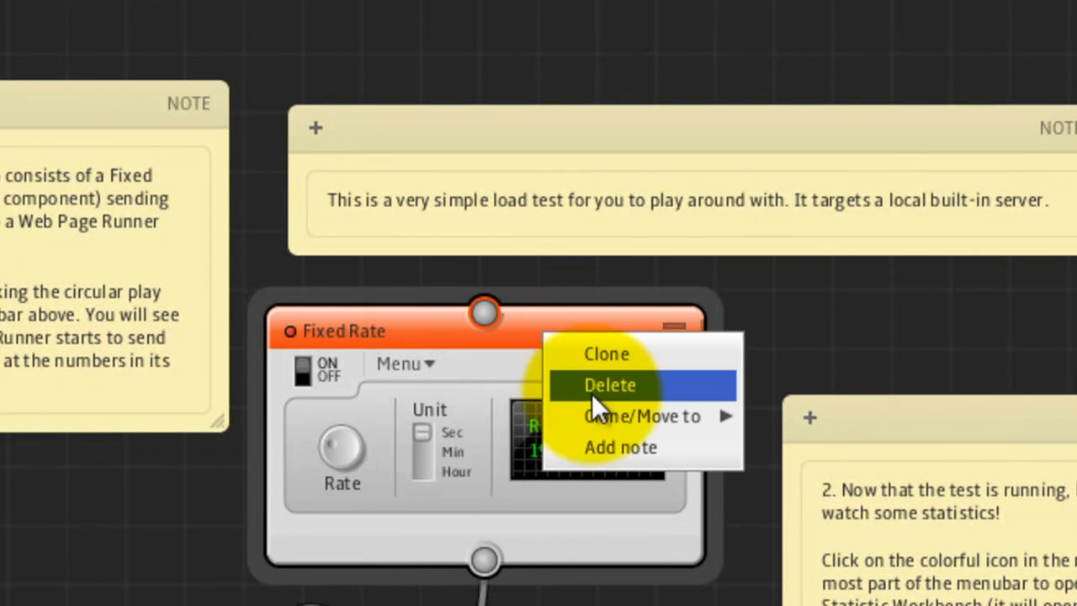
click(673, 330)
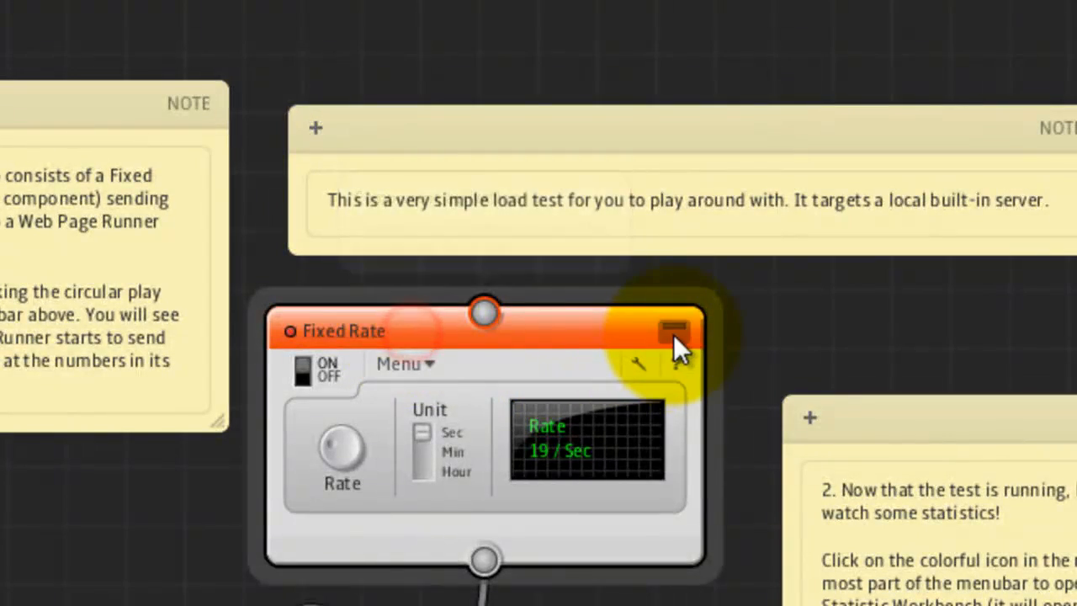
click(675, 330)
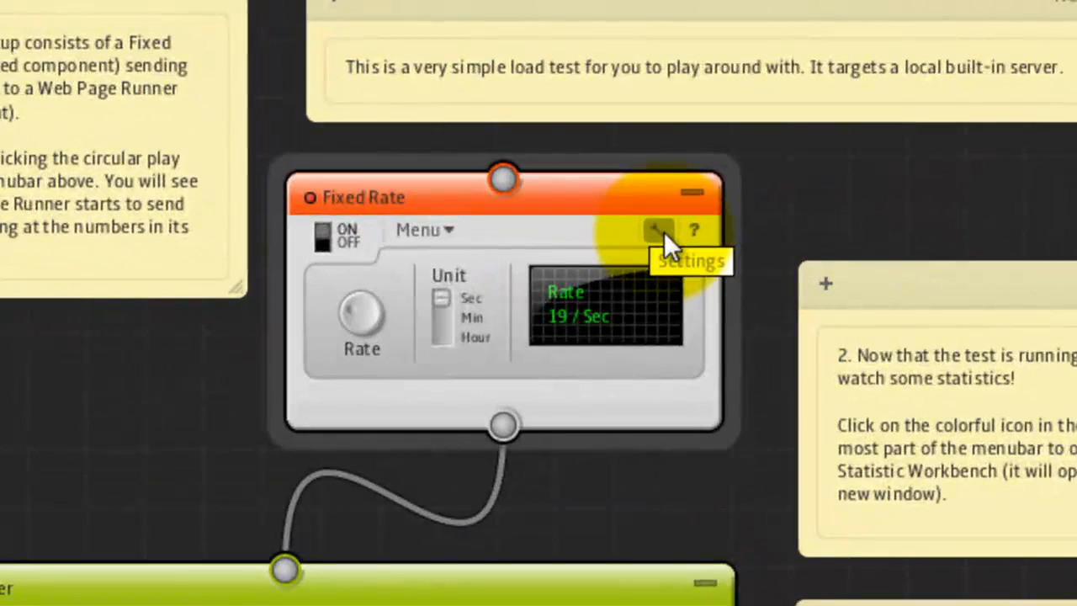
Open and cancel the Fixed Rate settings, then try connecting its activation input.
click(659, 231)
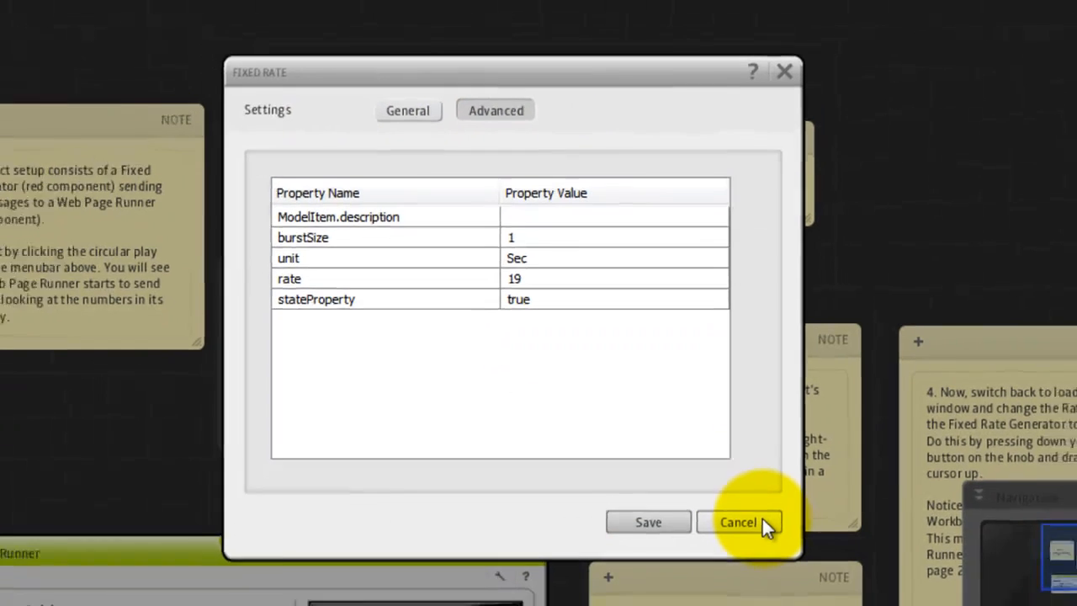
click(737, 521)
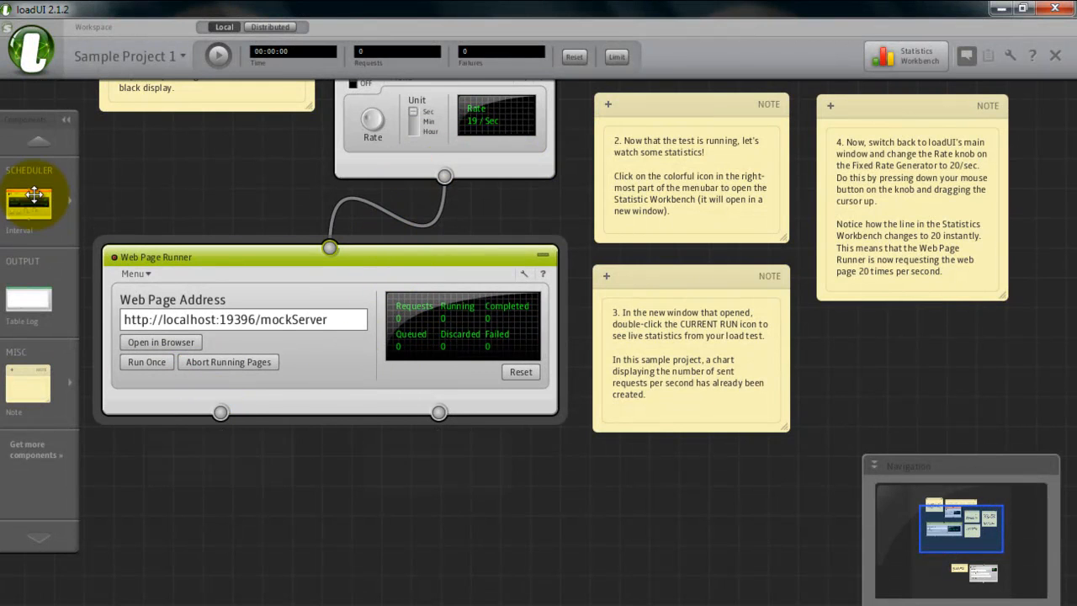
mouse_move(30, 203)
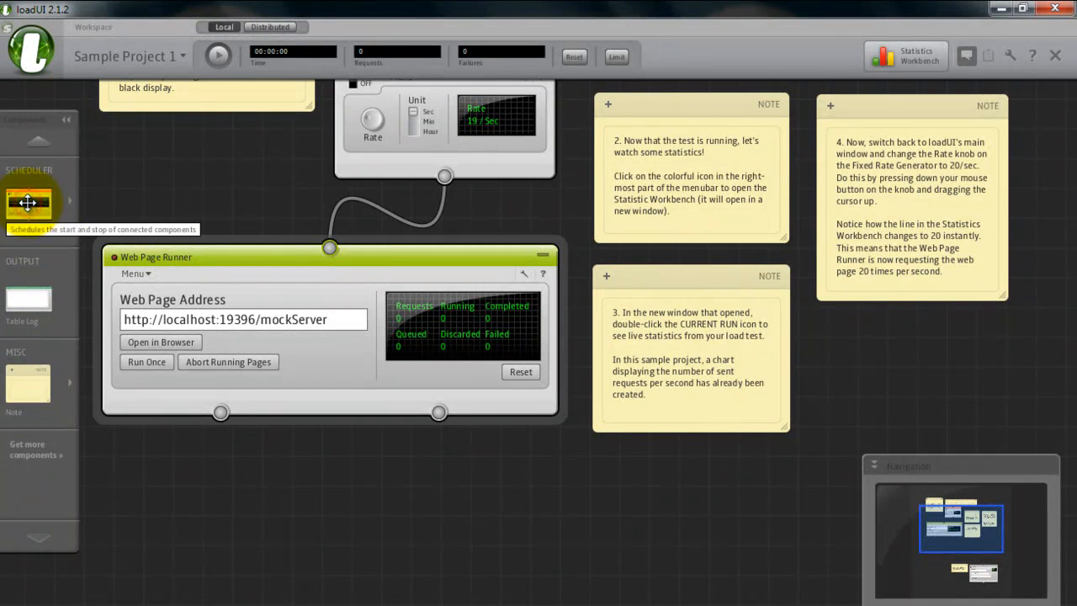
drag(28, 202, 217, 505)
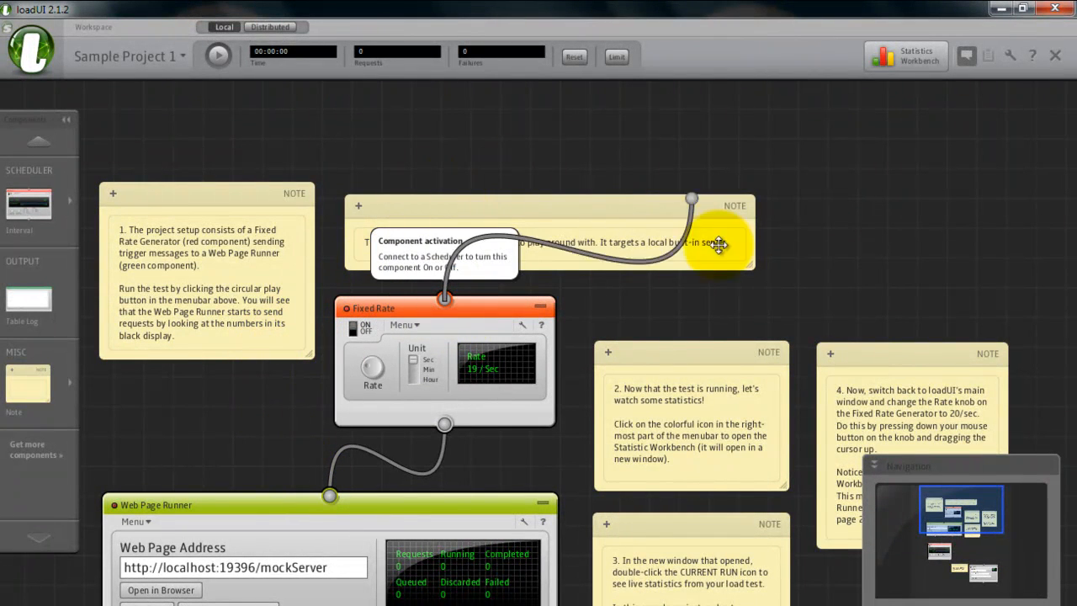
drag(719, 244, 876, 372)
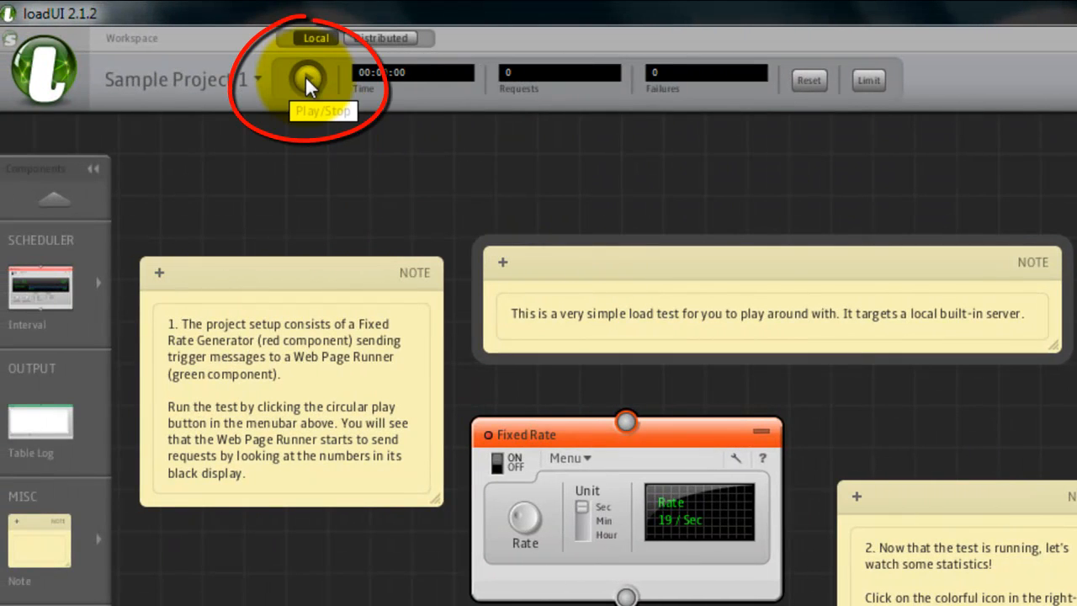
Run the load test and switch to the Statistics Workbench view.
click(307, 80)
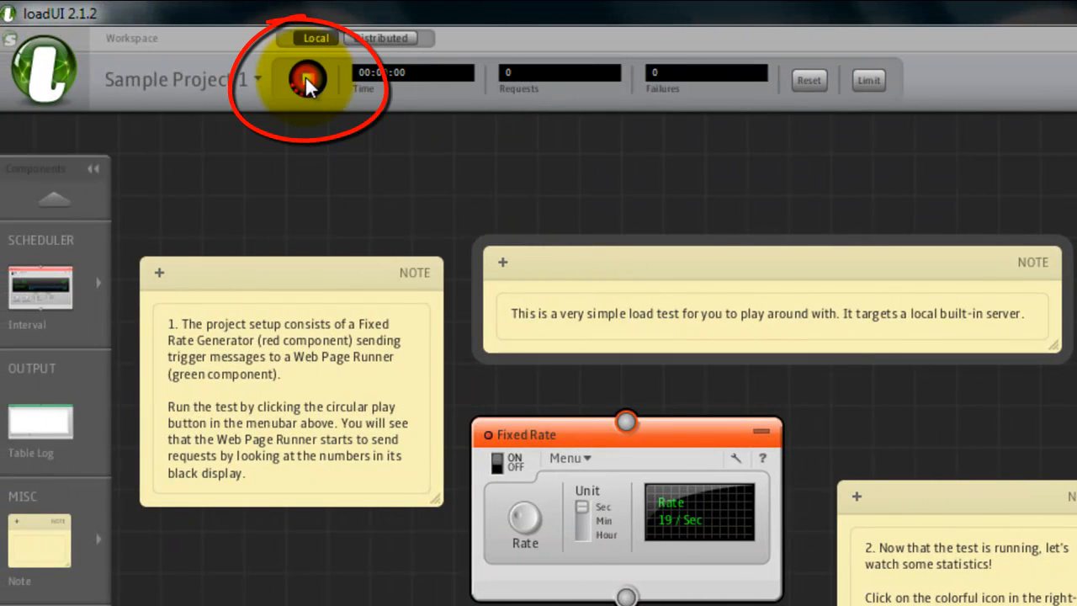
click(307, 80)
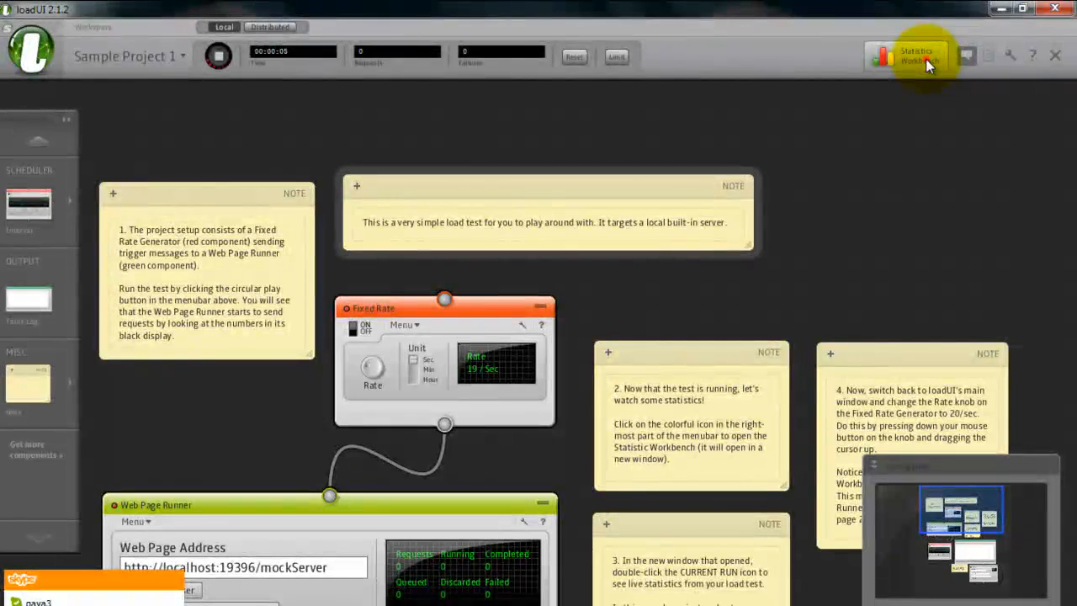
click(909, 55)
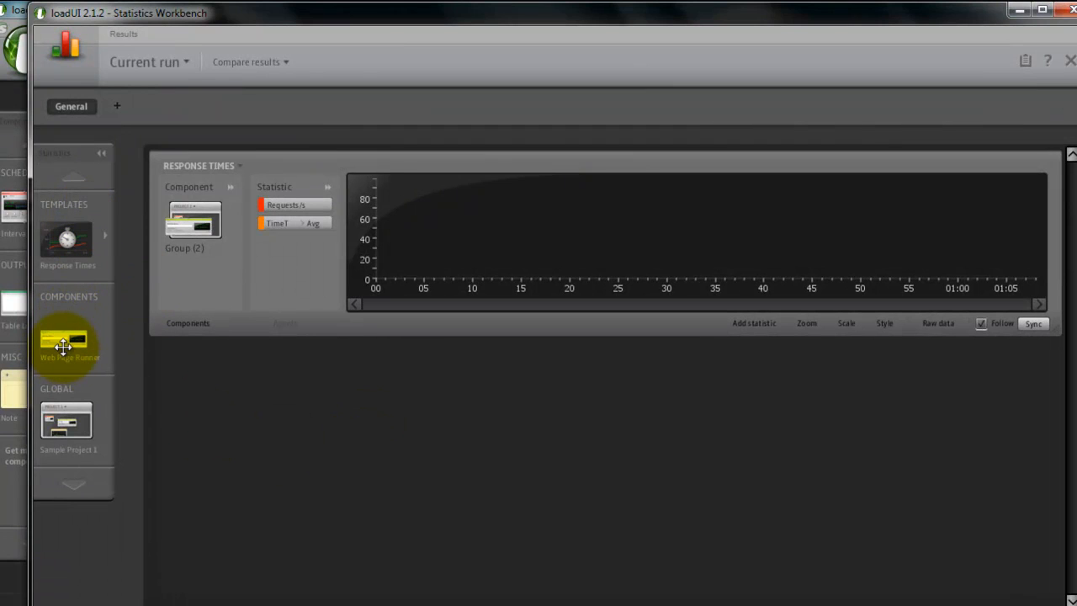
mouse_move(91, 318)
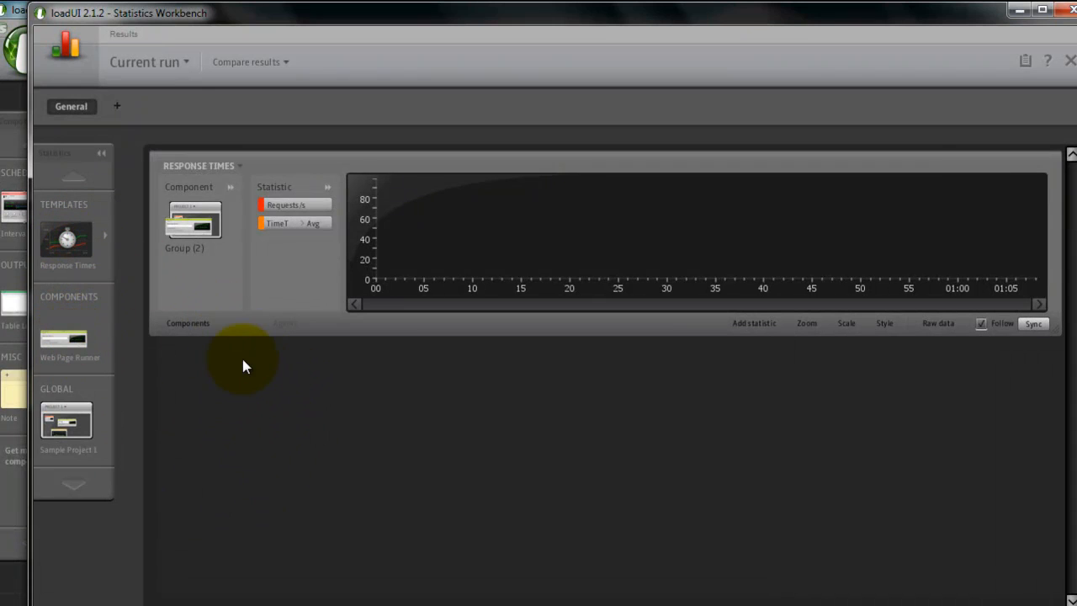
mouse_move(761, 323)
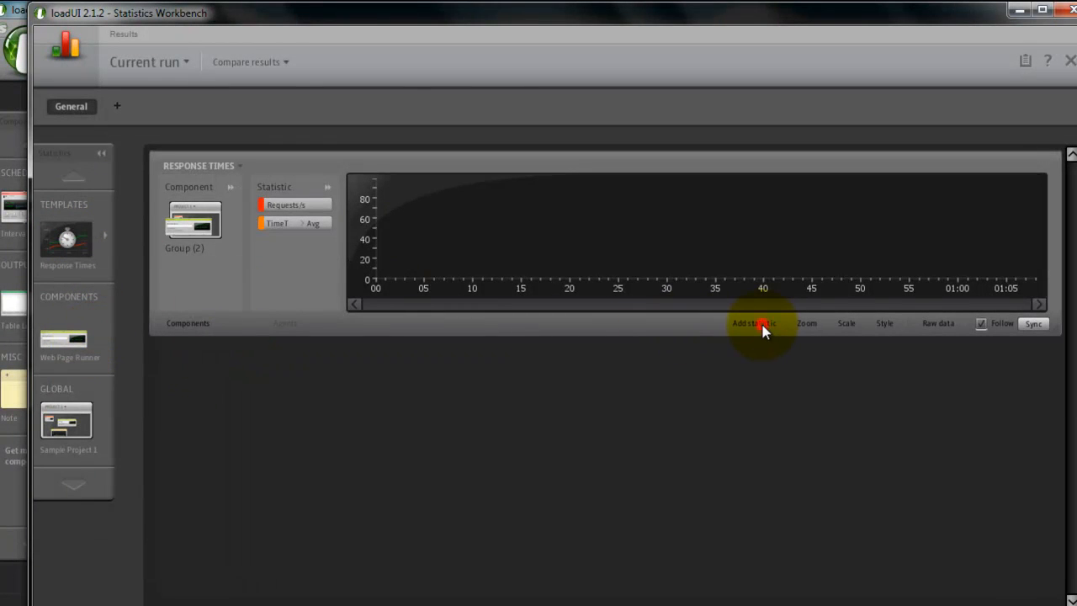
Add Web Page Runner Response Size at the 75th percentile as a chart statistic.
click(752, 323)
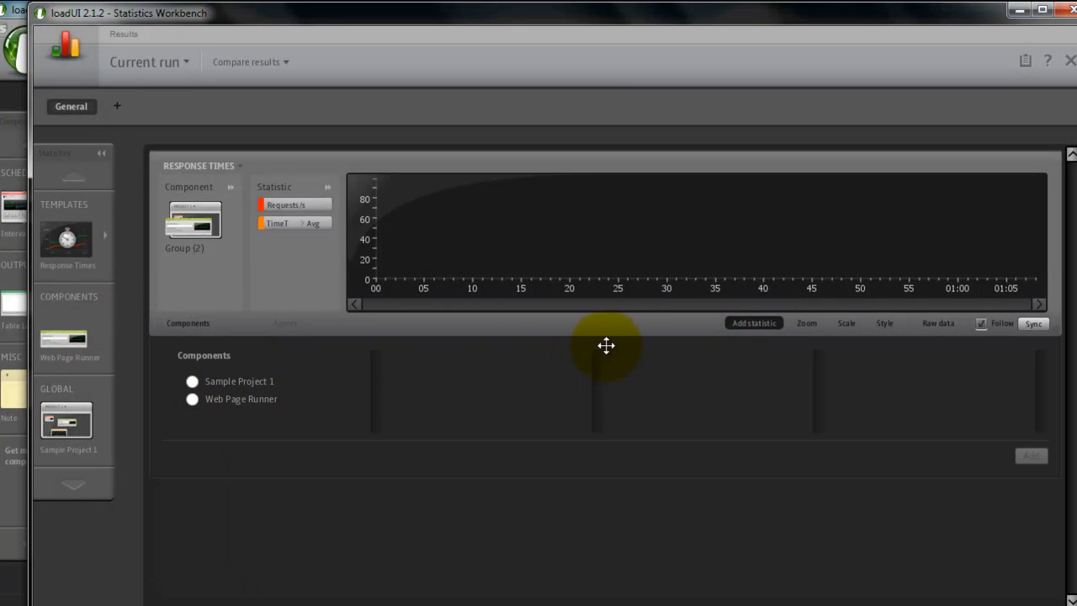
click(191, 399)
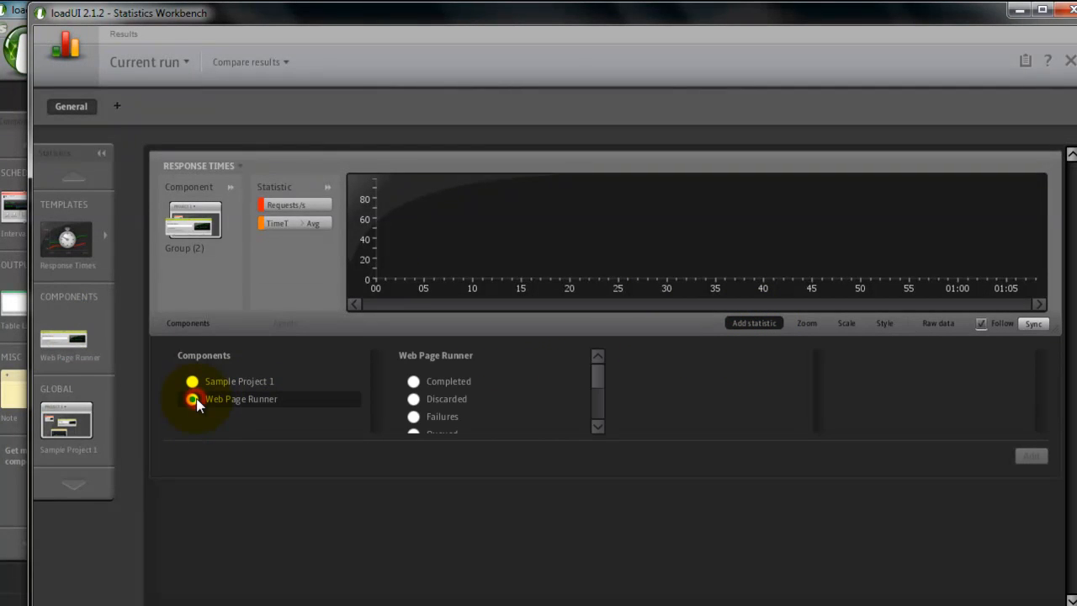
click(191, 398)
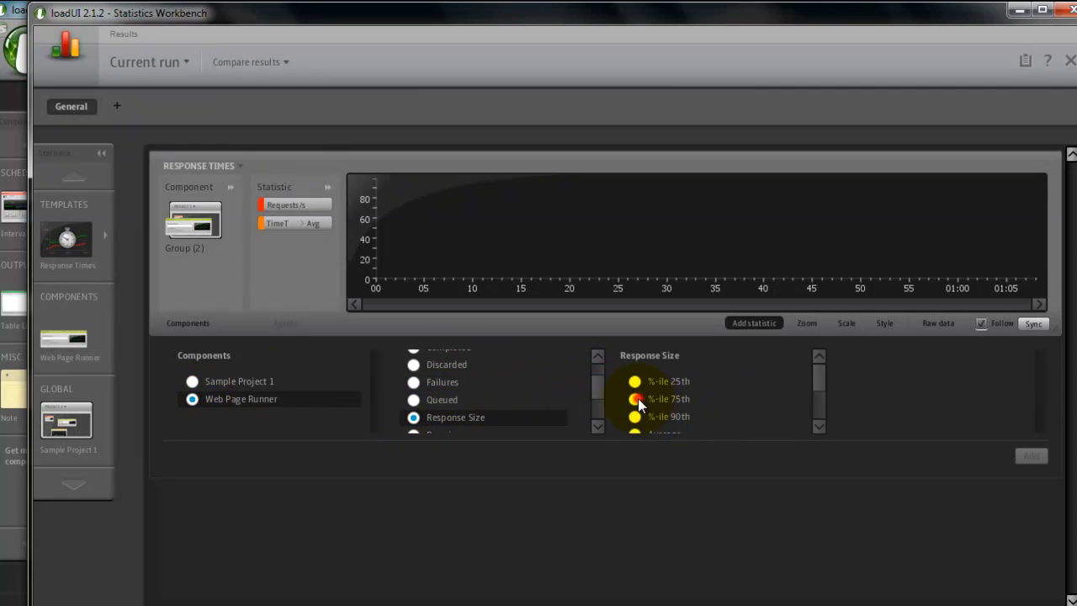
click(635, 399)
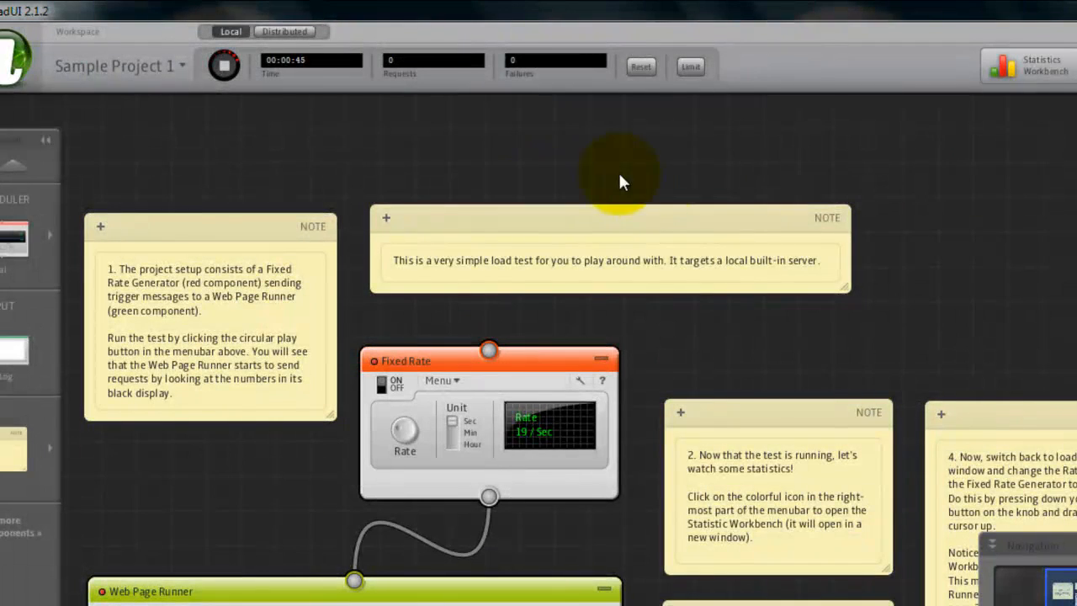
mouse_move(1043, 71)
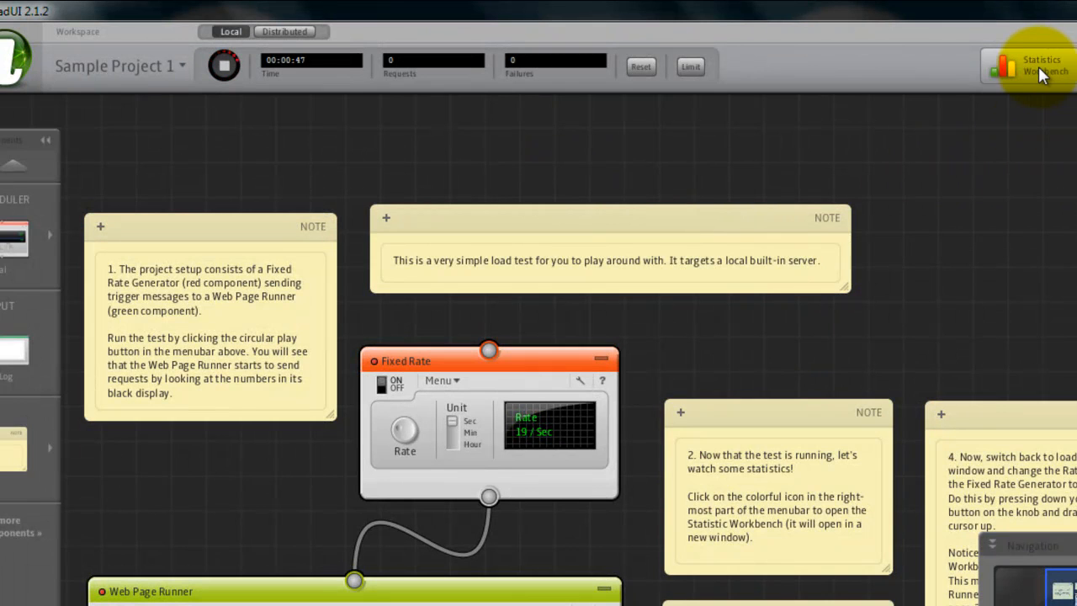